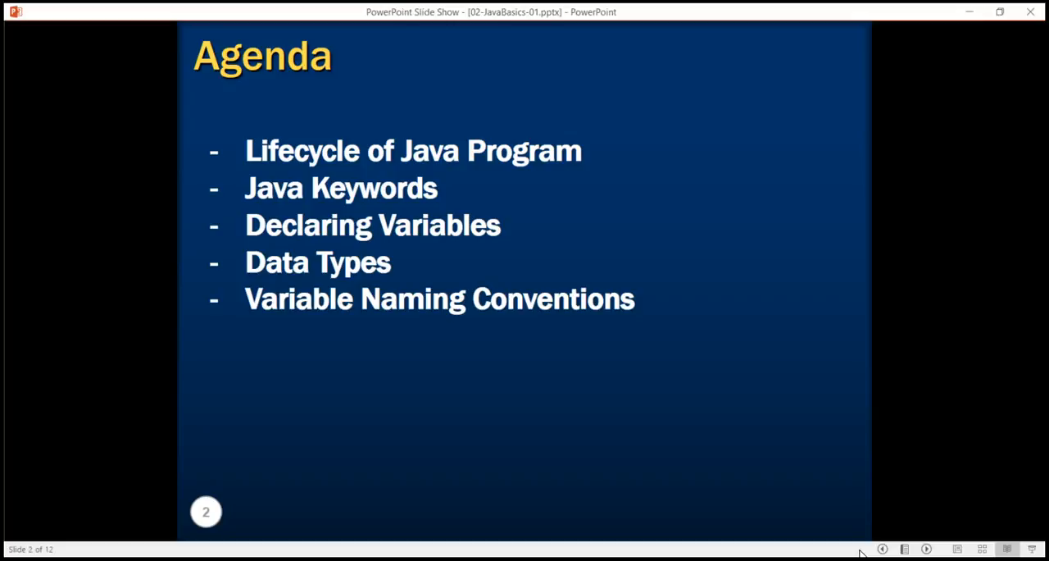
Step: Advance the Java basics slide show past the Agenda slide to slide 3
key(right)
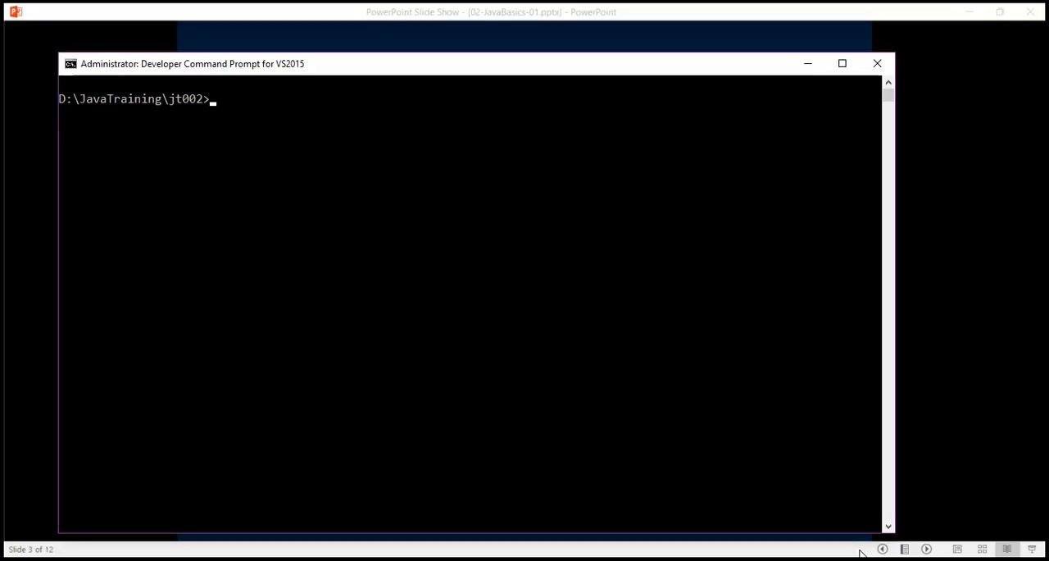
Step: Enter 'notepad Program.java' at the D:\JavaTraining\jt002 prompt
text(n)
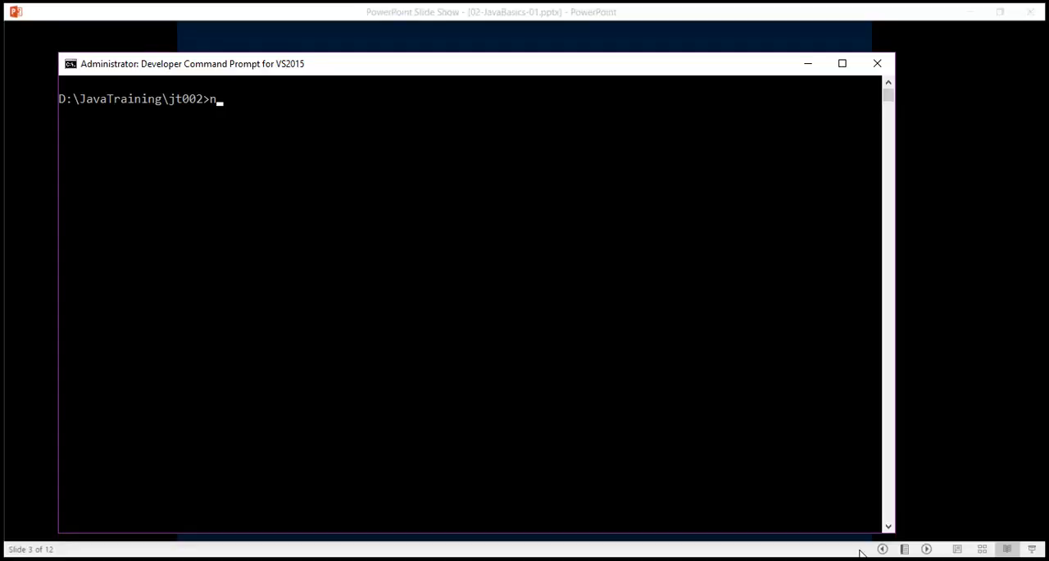
text(otepad P)
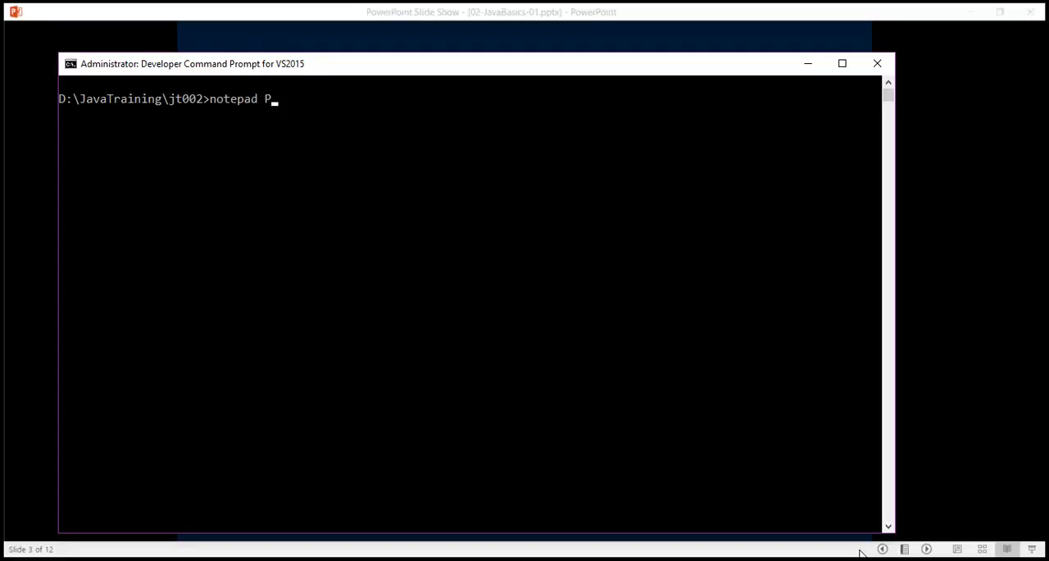
text(rogram)
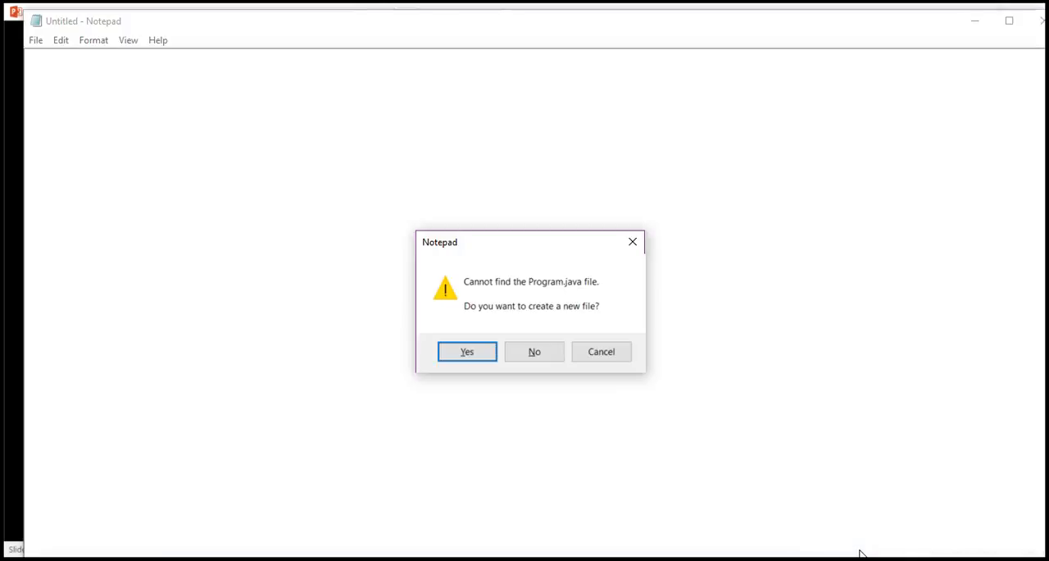
Step: Create Program.java and write 'public class Program' with a 'public static void main(String[] args)' method
click(467, 350)
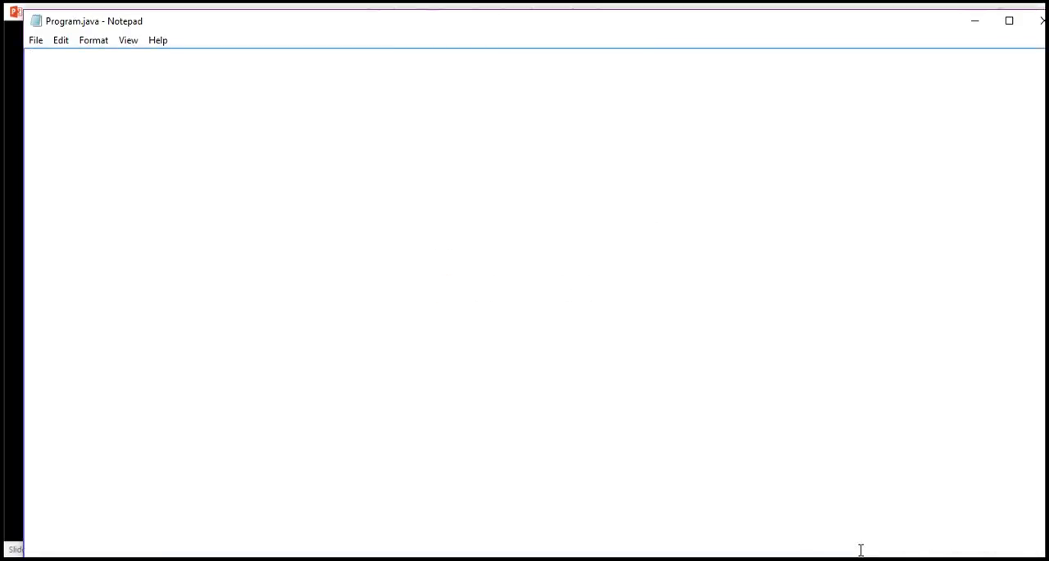
text(publi)
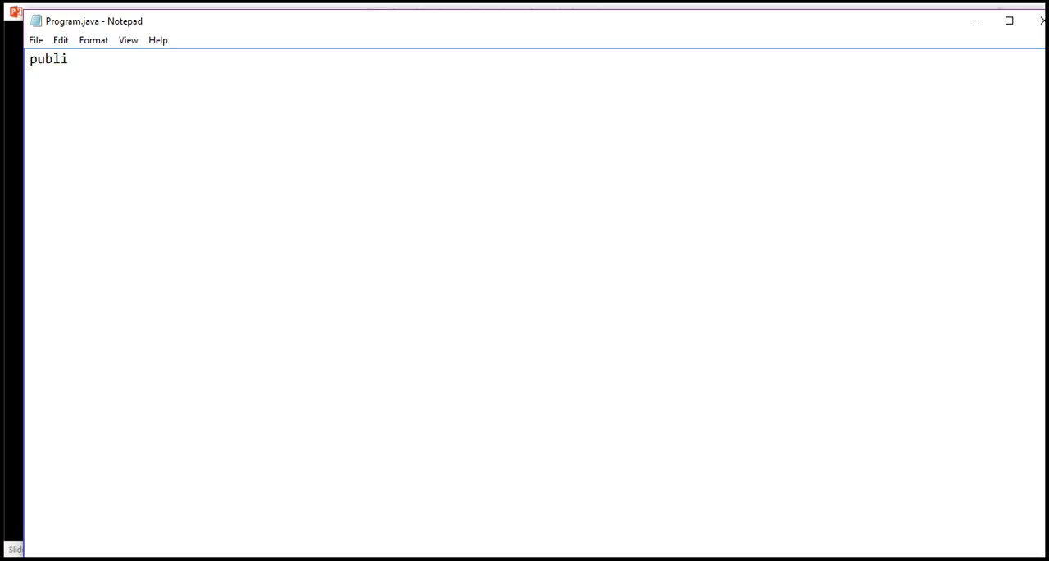
text(c class P)
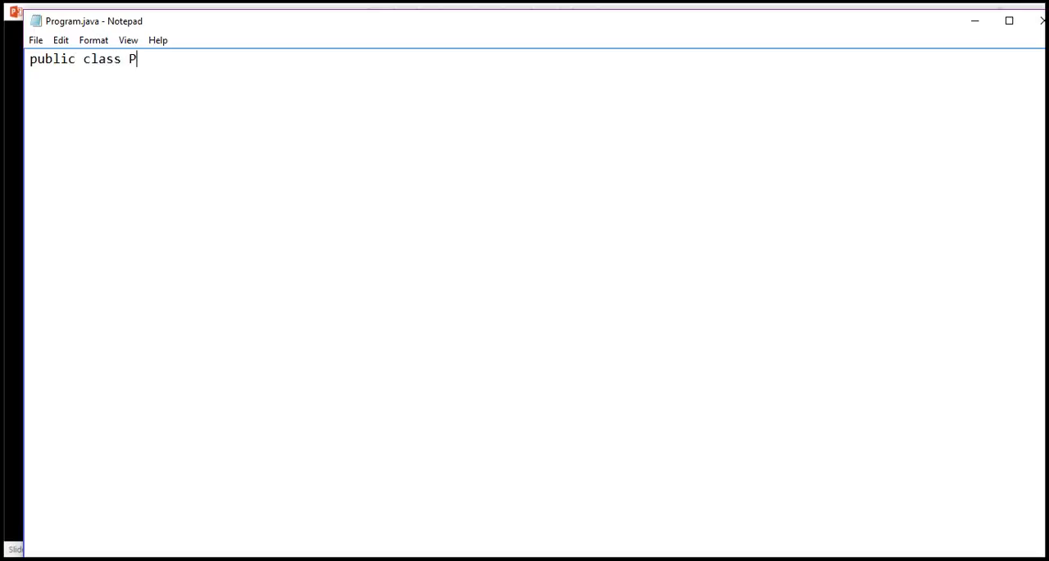
text(rogram {)
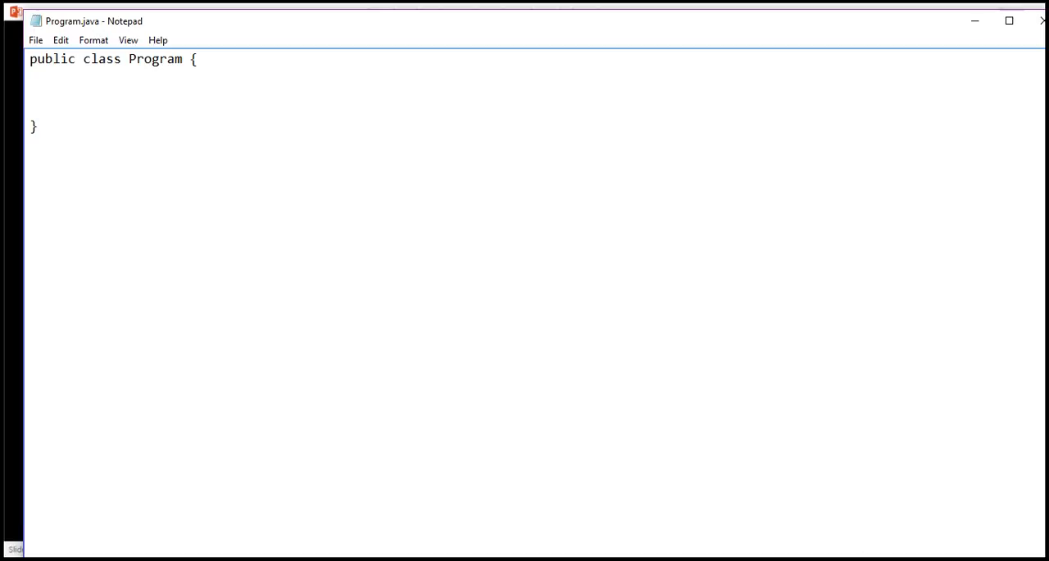
text(public s)
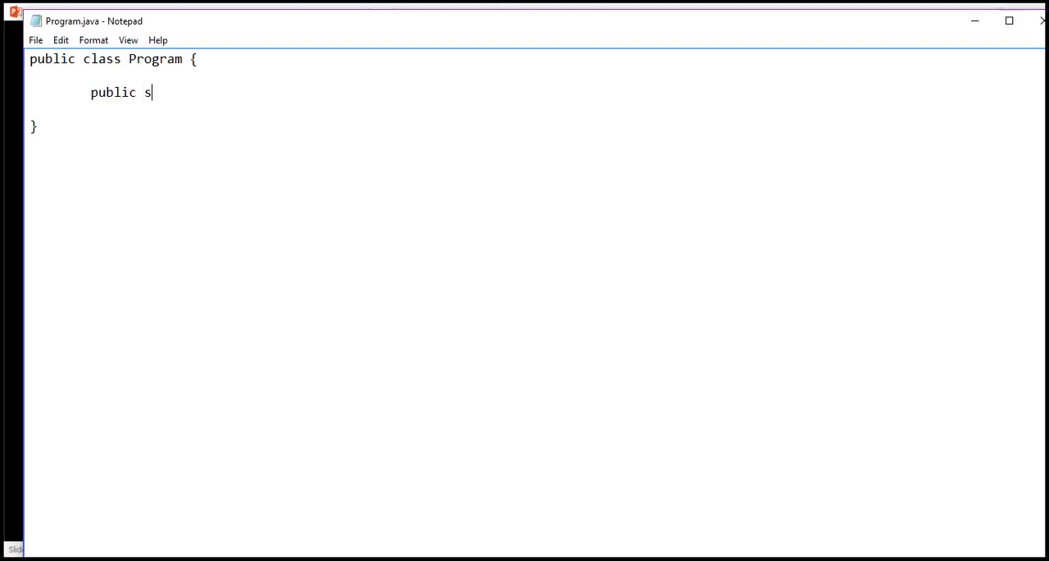
text(tatic void mai)
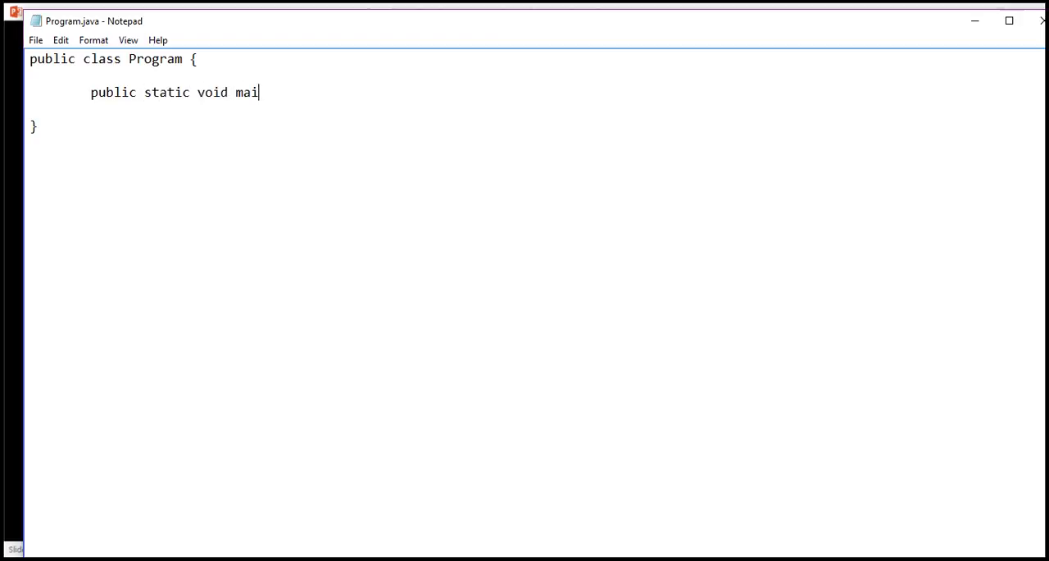
text(n(String)
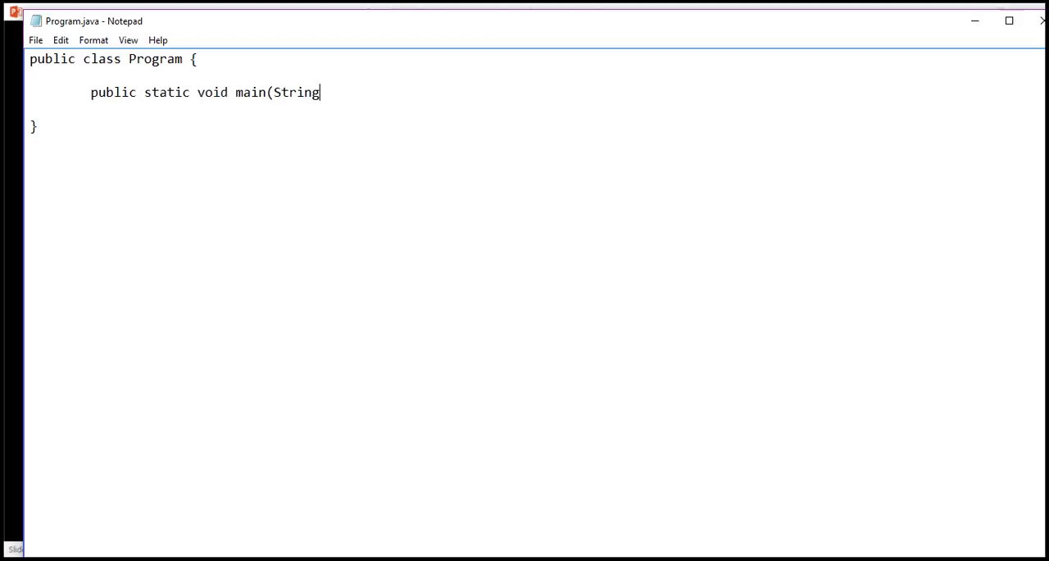
text([] args) {)
text(})
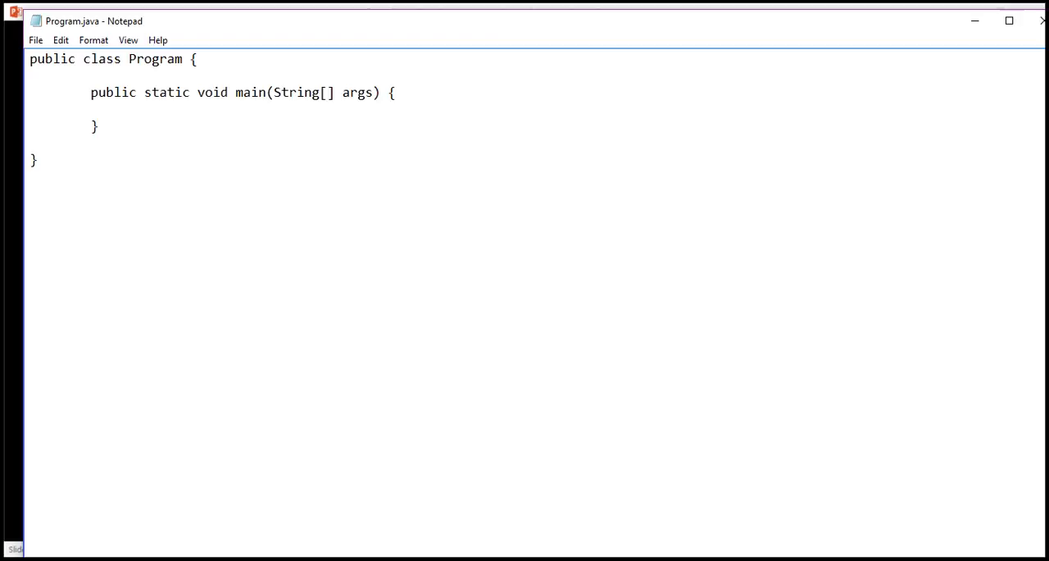
Step: Add the statement System.out.println("Hello world!!"); inside main
text(system.)
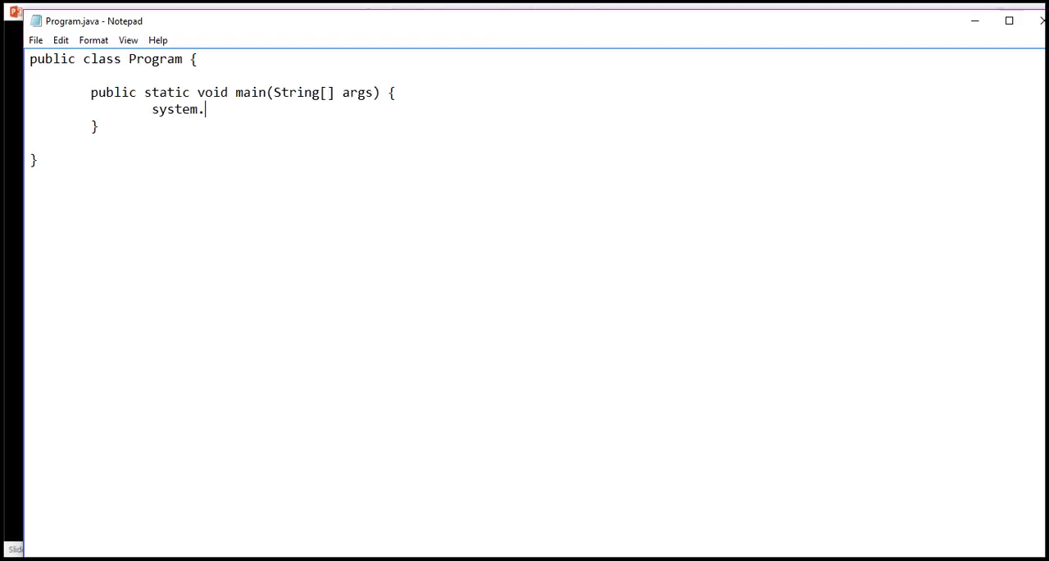
key(BackSpace)
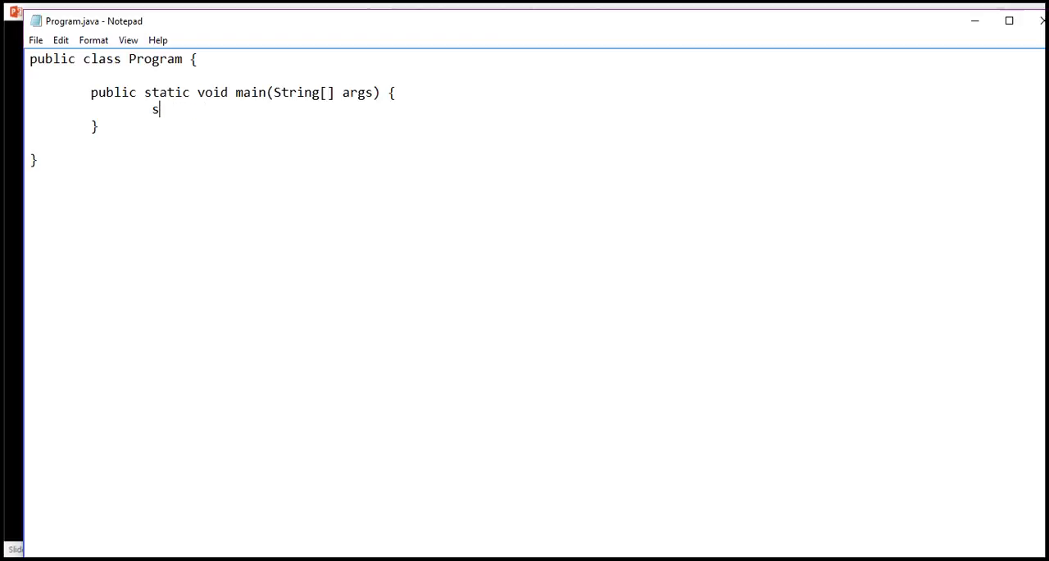
text(y)
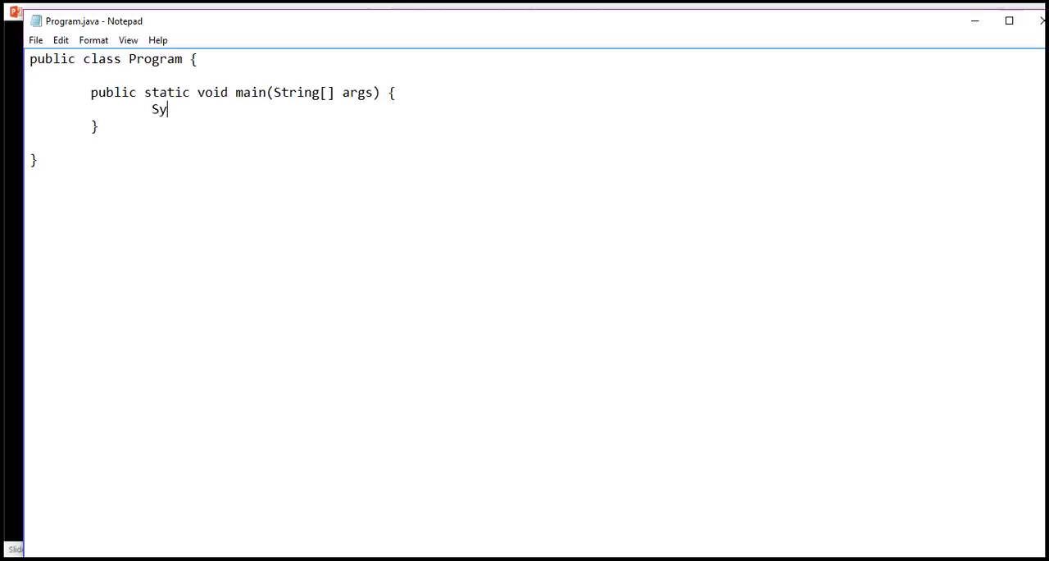
text(stem)
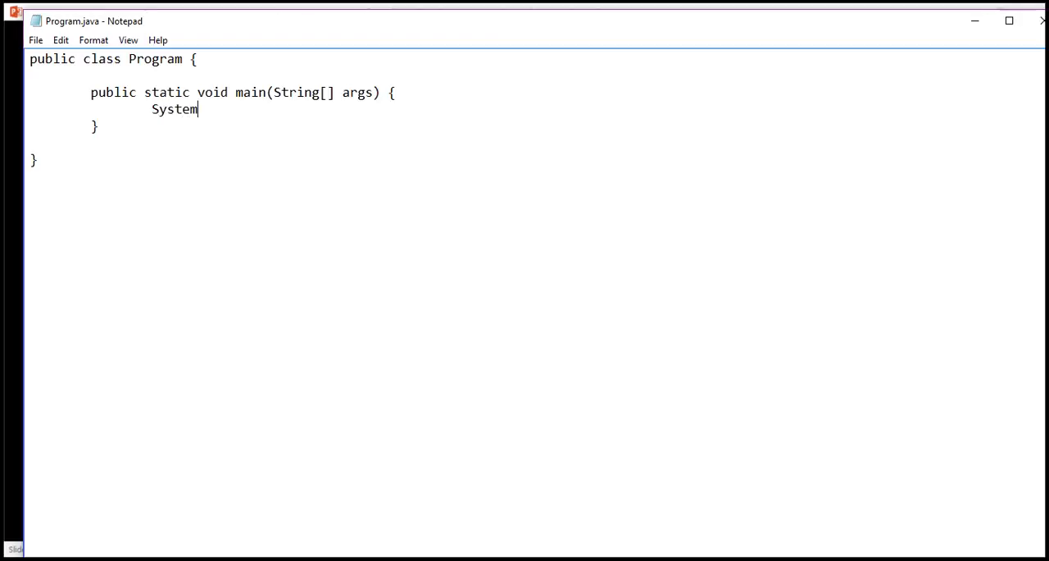
text(.out.pr)
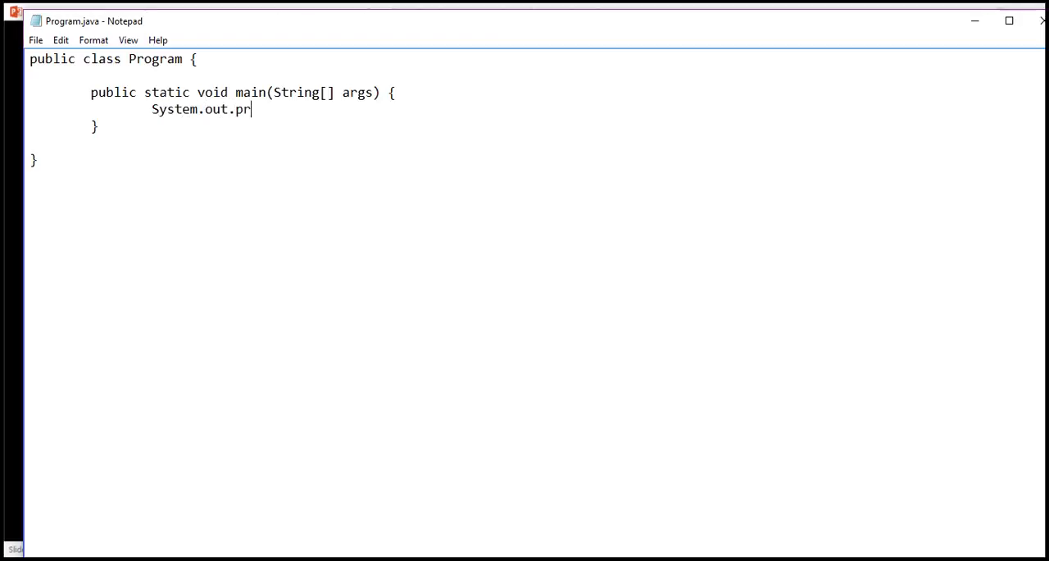
text(intln(")
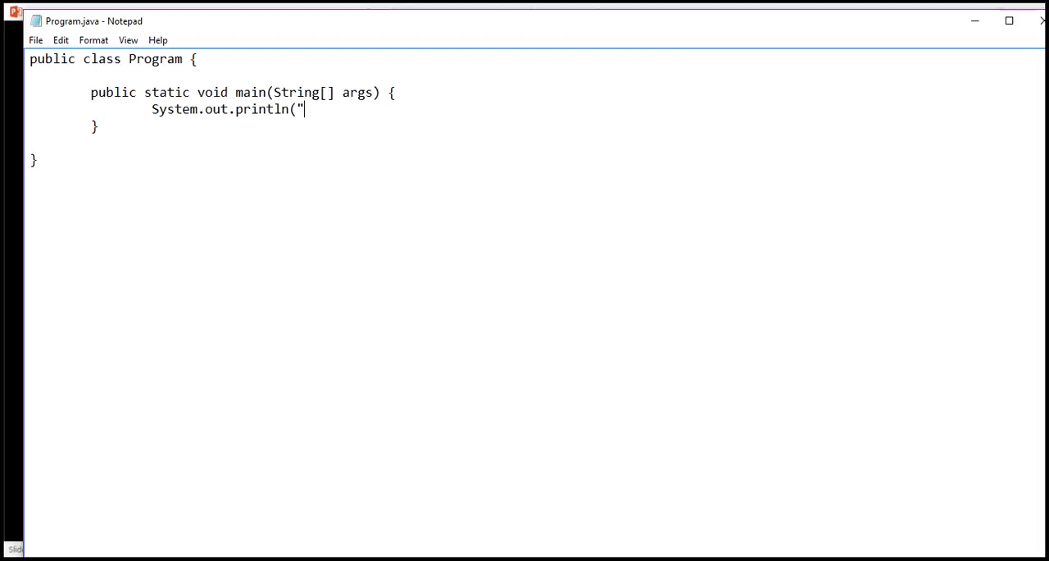
text(Hello)
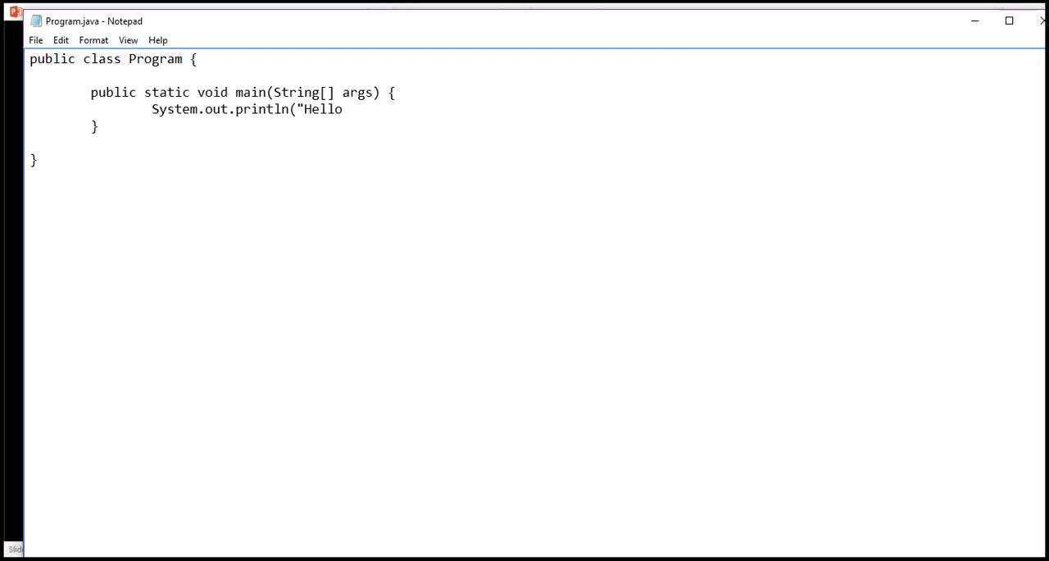
text(world!!)
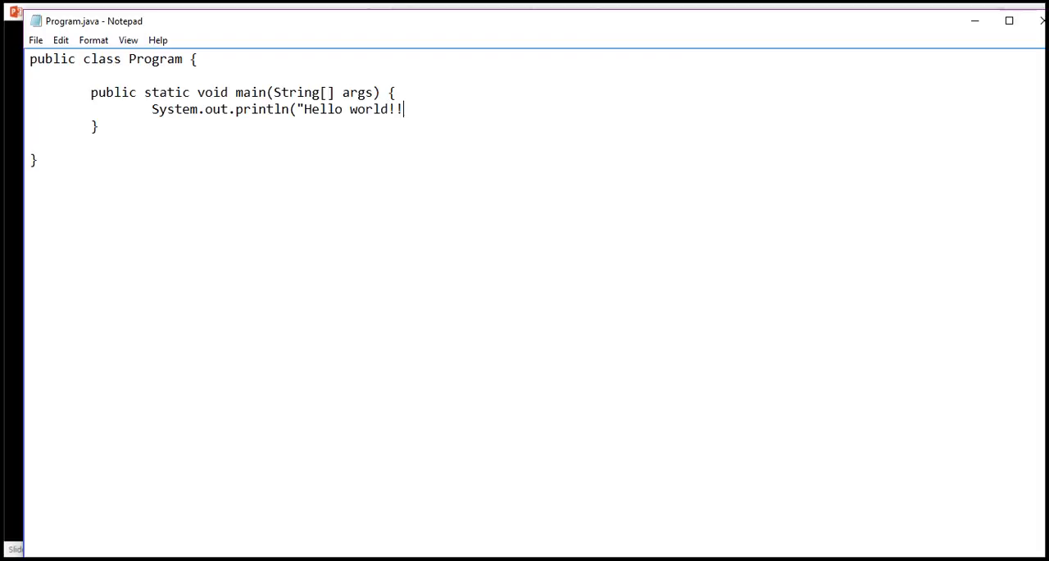
text(");)
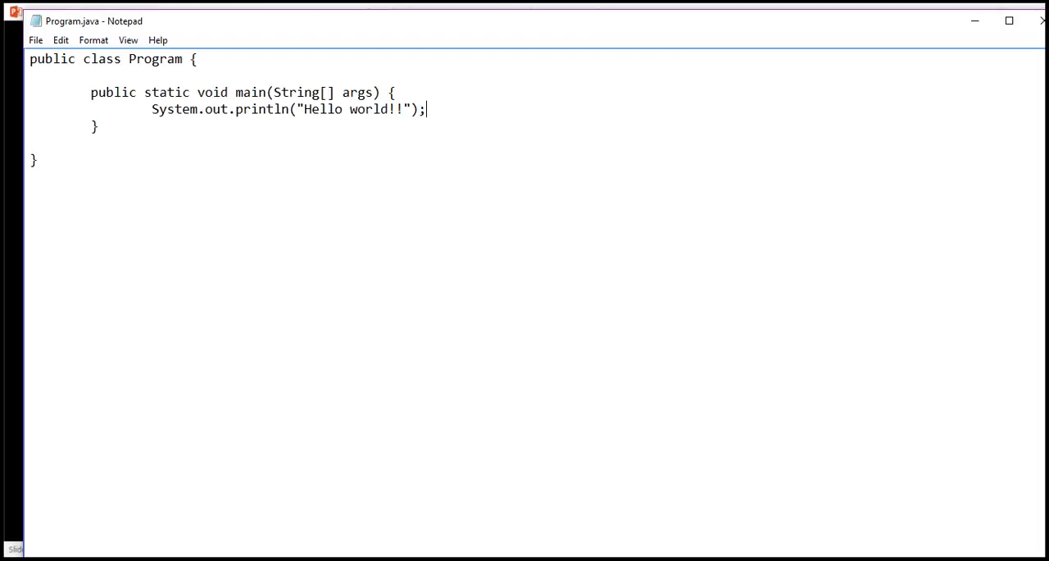
mouse_move(853, 545)
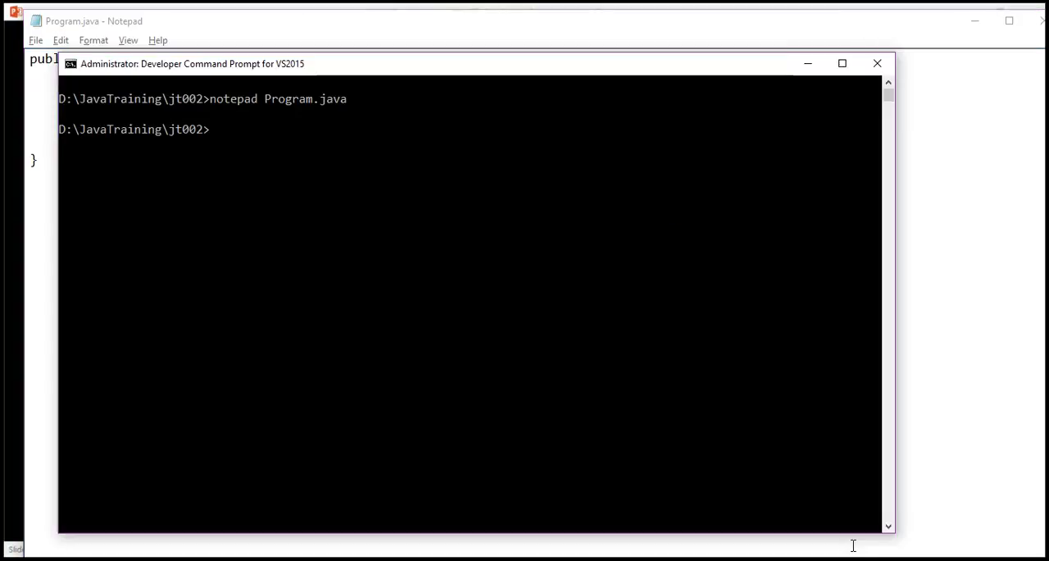
Step: Run dir to confirm Program.java (116 bytes) is in the jt002 folder
text(dir)
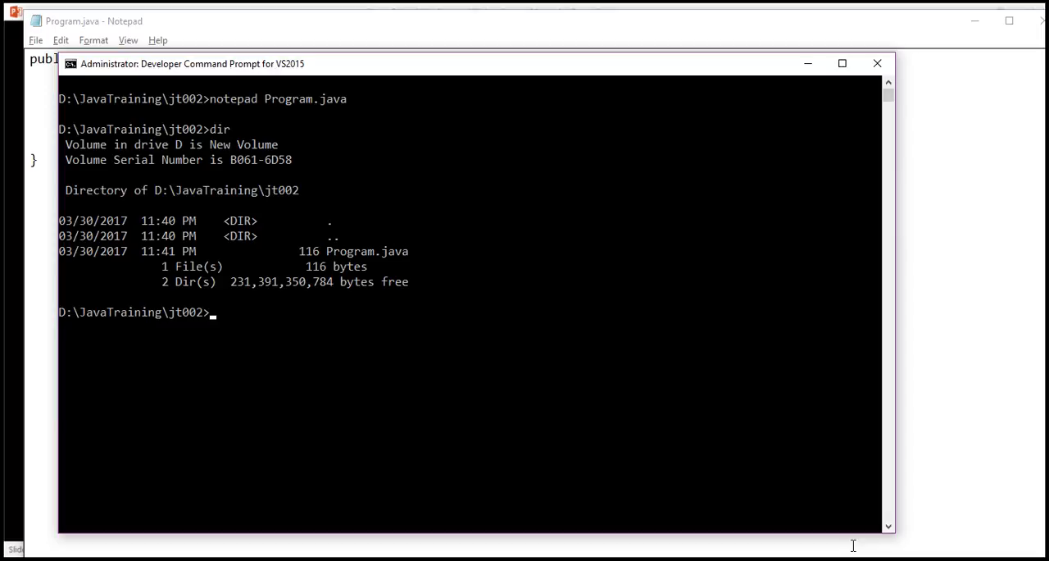
Step: Compile the file with 'javac Program.java', then clear the console
text(javac)
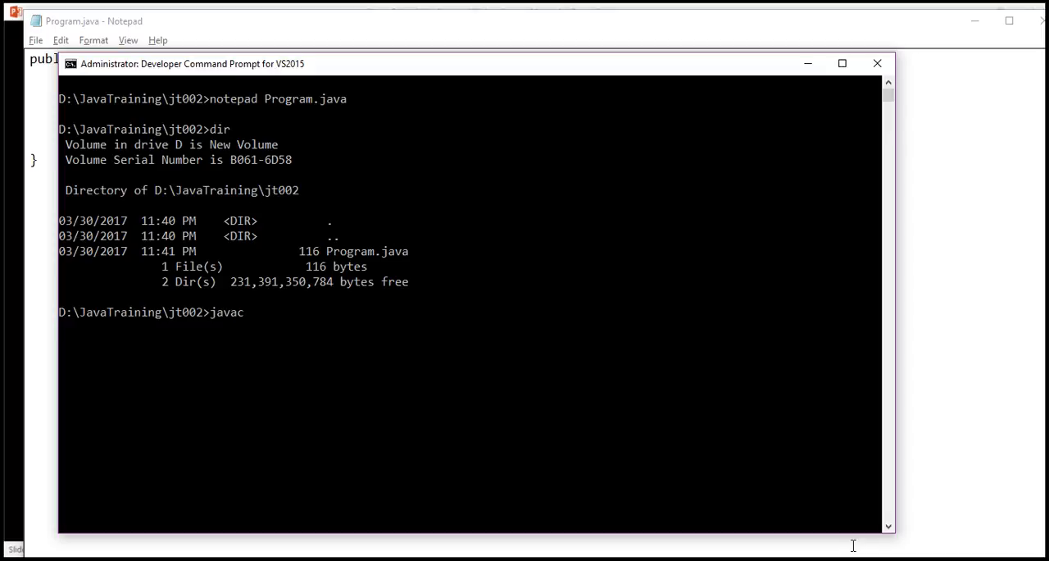
text(pro)
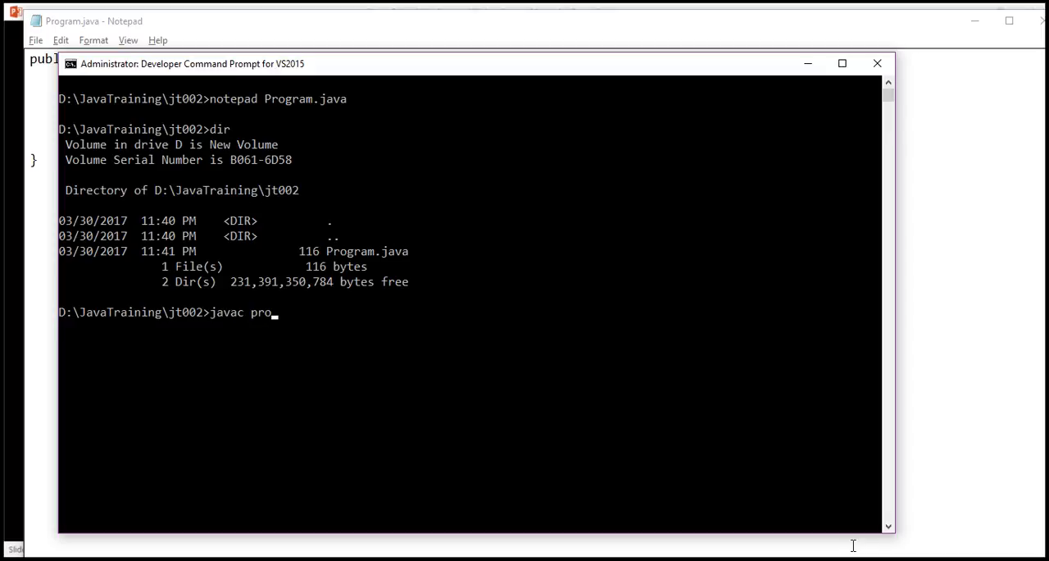
text(gram.java)
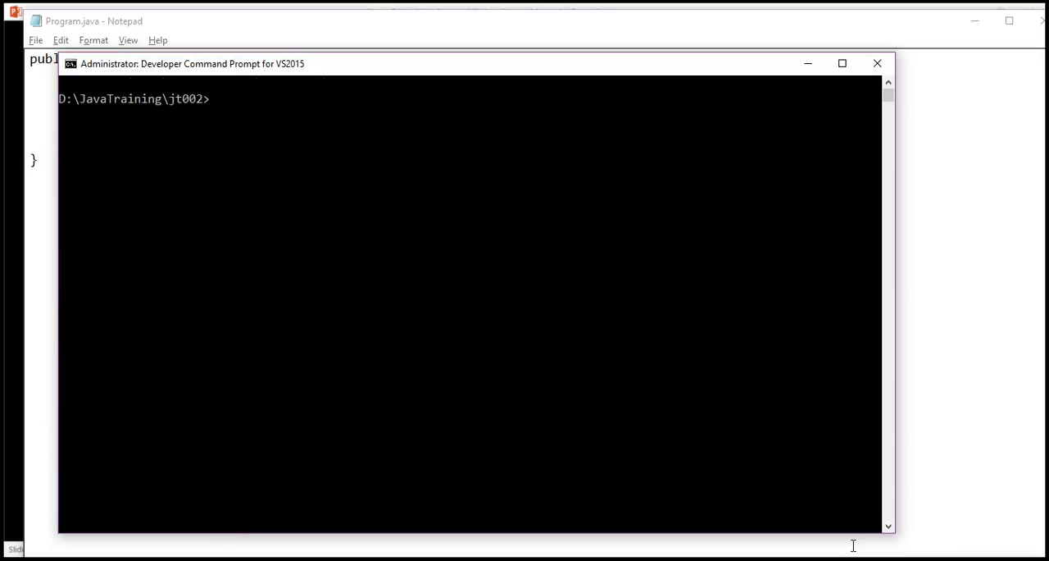
Step: Run 'java Program' to print Hello world!!, then return to the slide show
text(java)
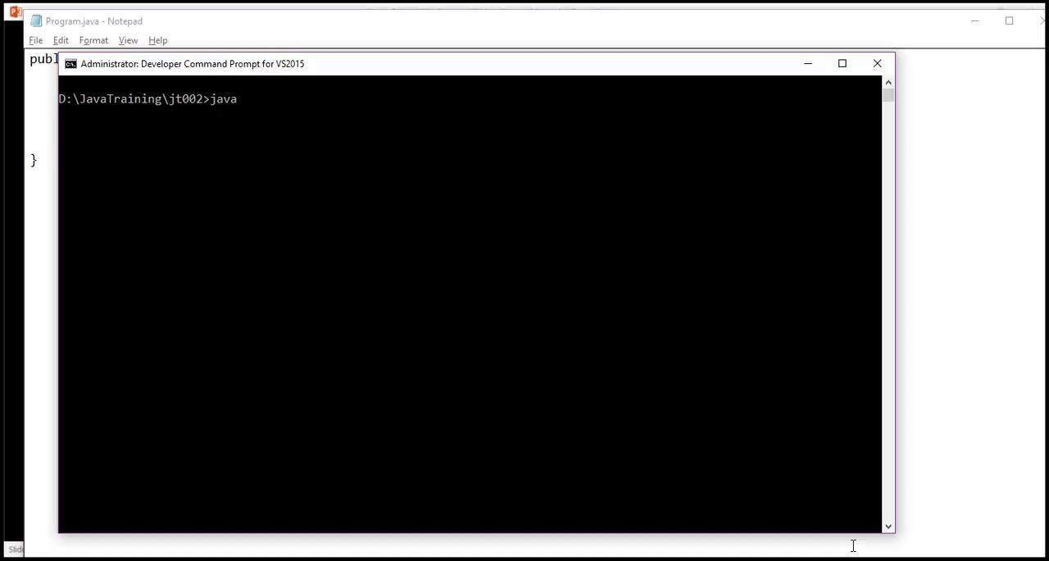
text(Program)
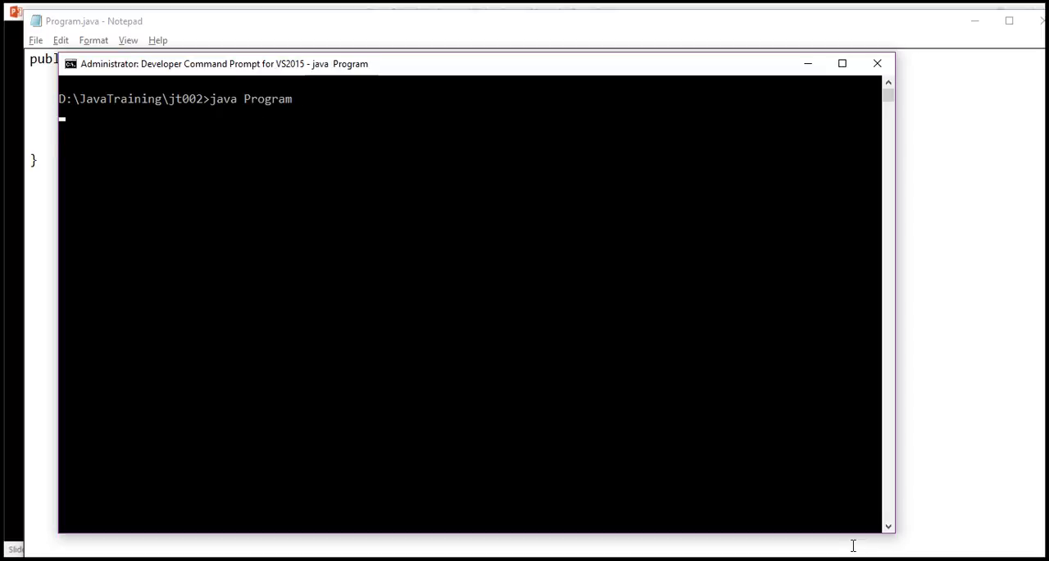
key(enter)
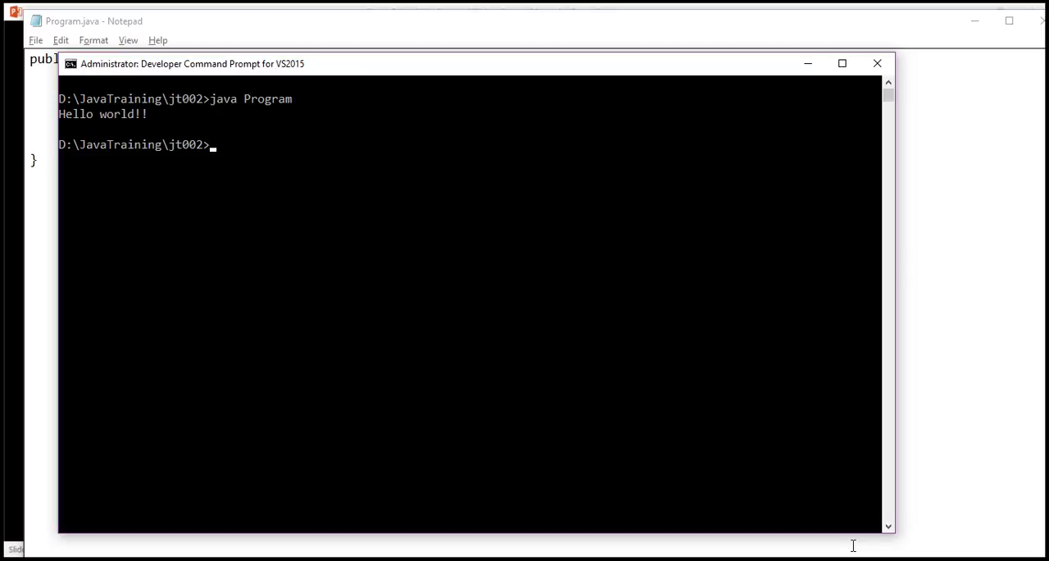
key(alt+tab)
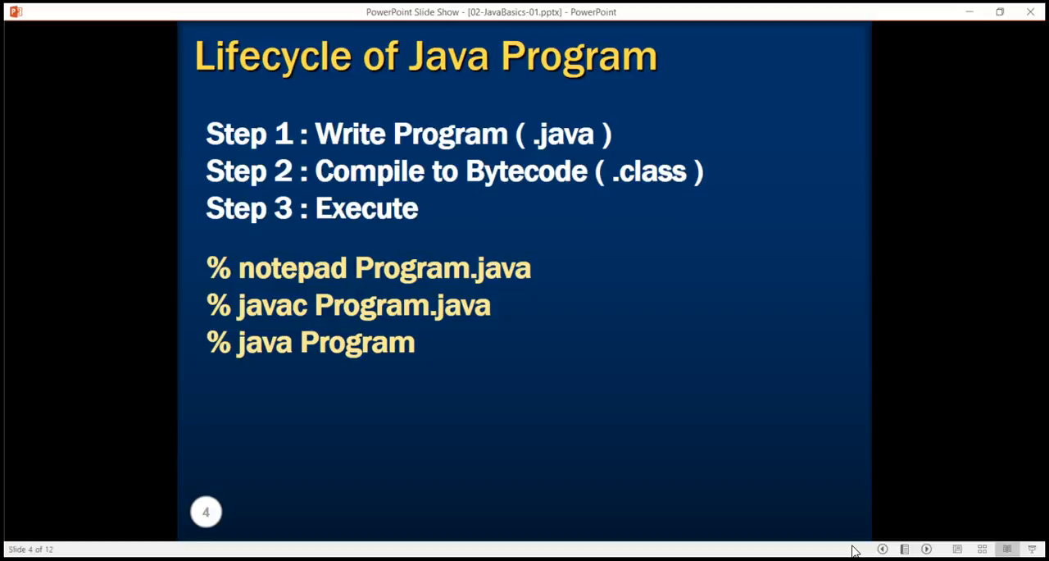
Step: Advance the slides from slide 4 to slide 8, Data Types
key(right)
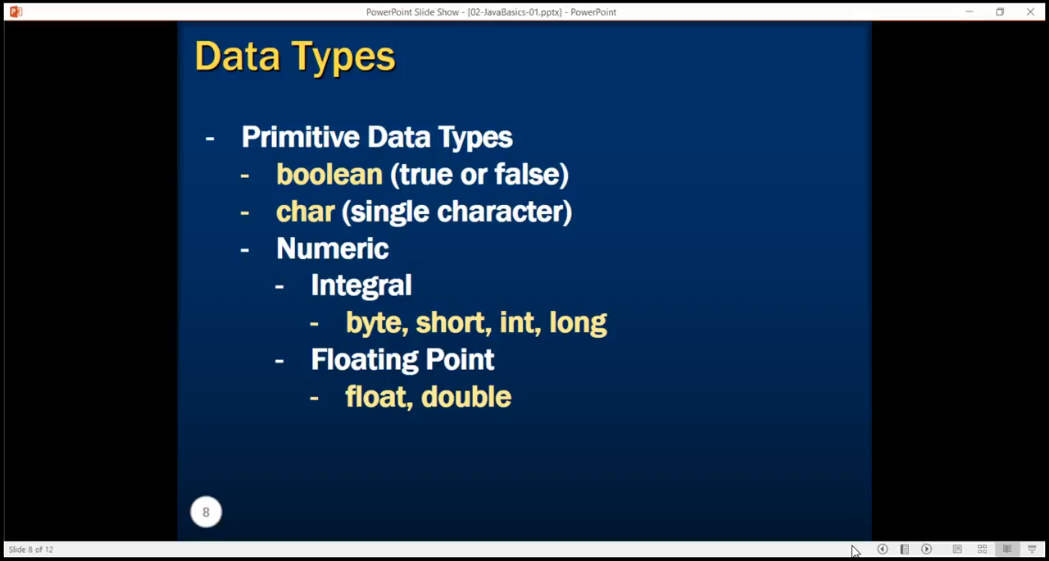
Step: Advance to slide 9, the primitive types table with memory sizes and ranges
key(right)
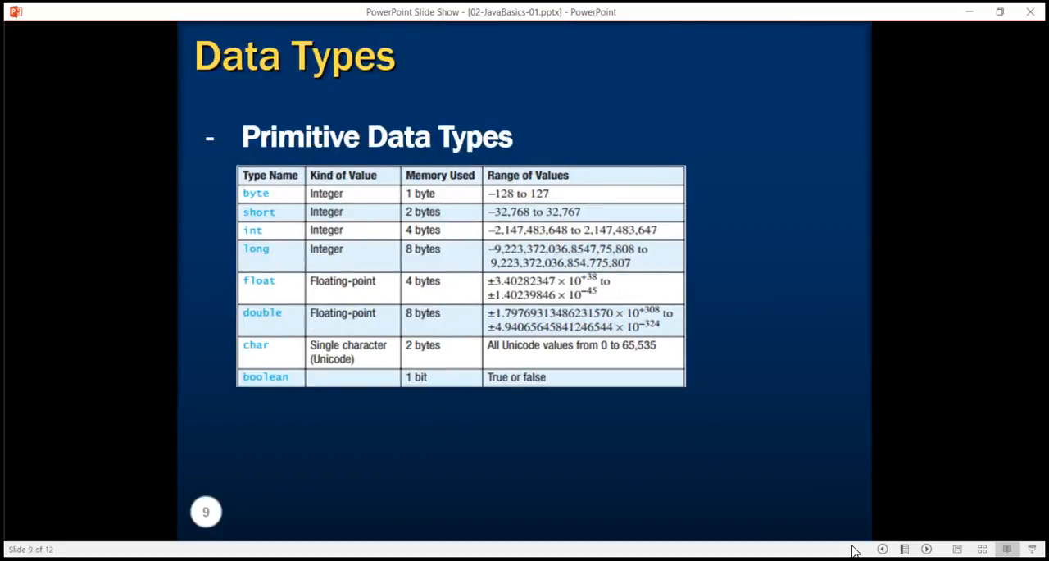